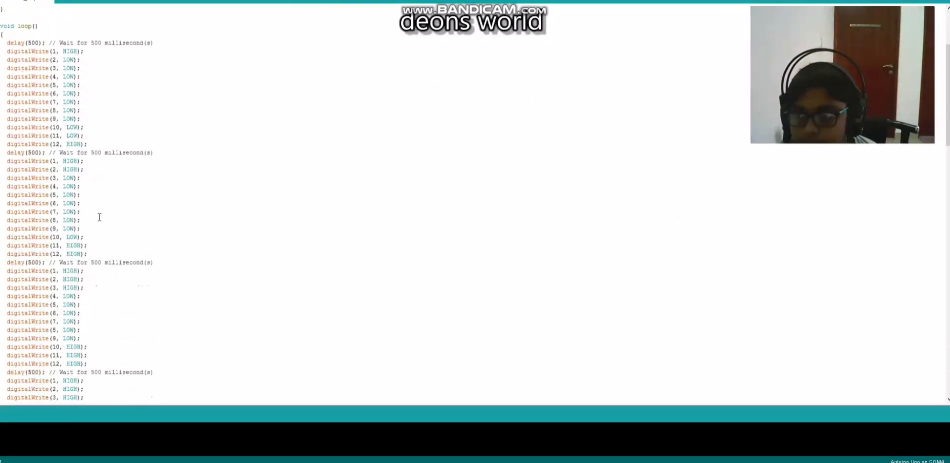
pyautogui.scroll(-3)
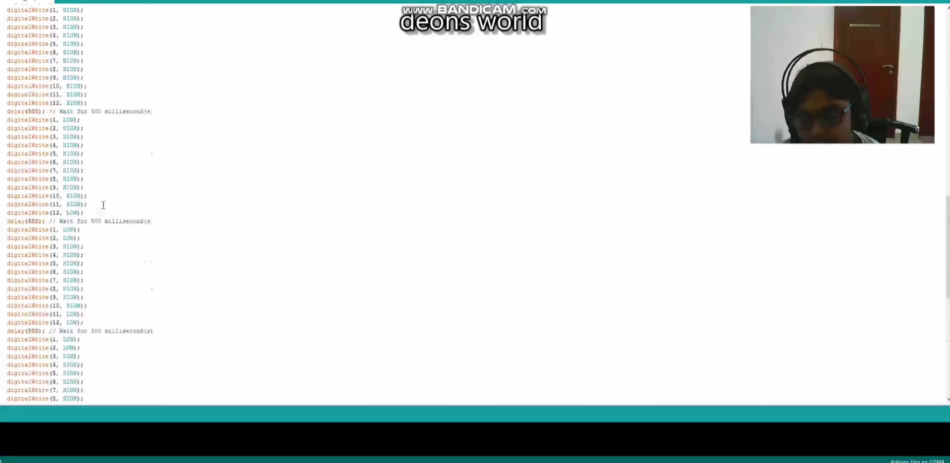
pyautogui.scroll(-3)
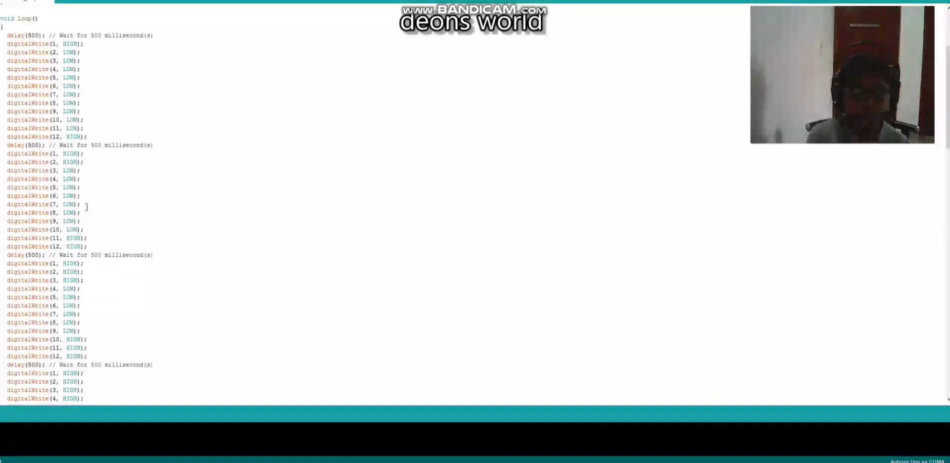